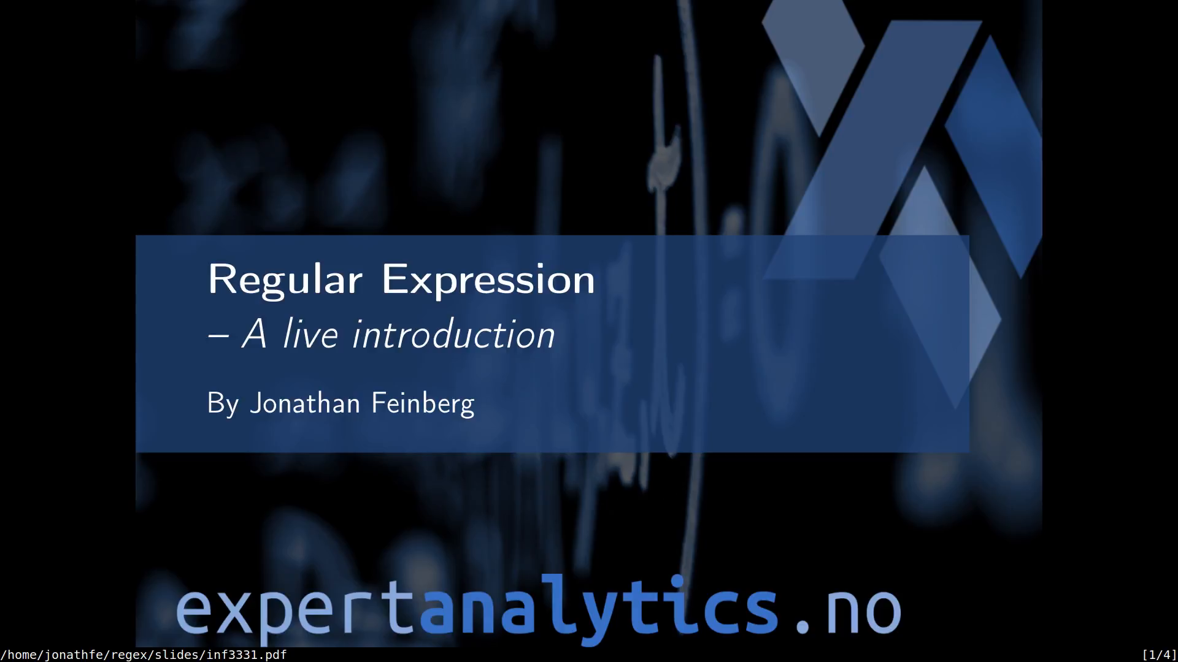
Step: Advance the Zathura deck to slide 2, 'The great editor wars!'
key(Right)
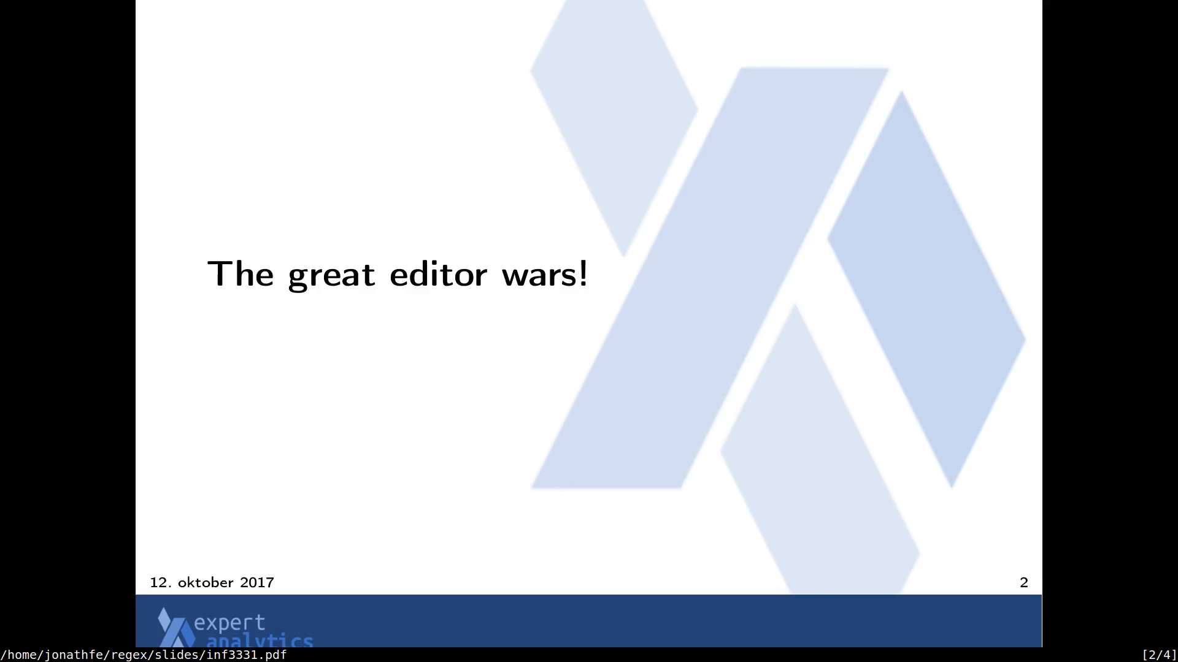
Step: Advance to slide 3 showing the Triplebyte interviews-by-editor chart
key(Right)
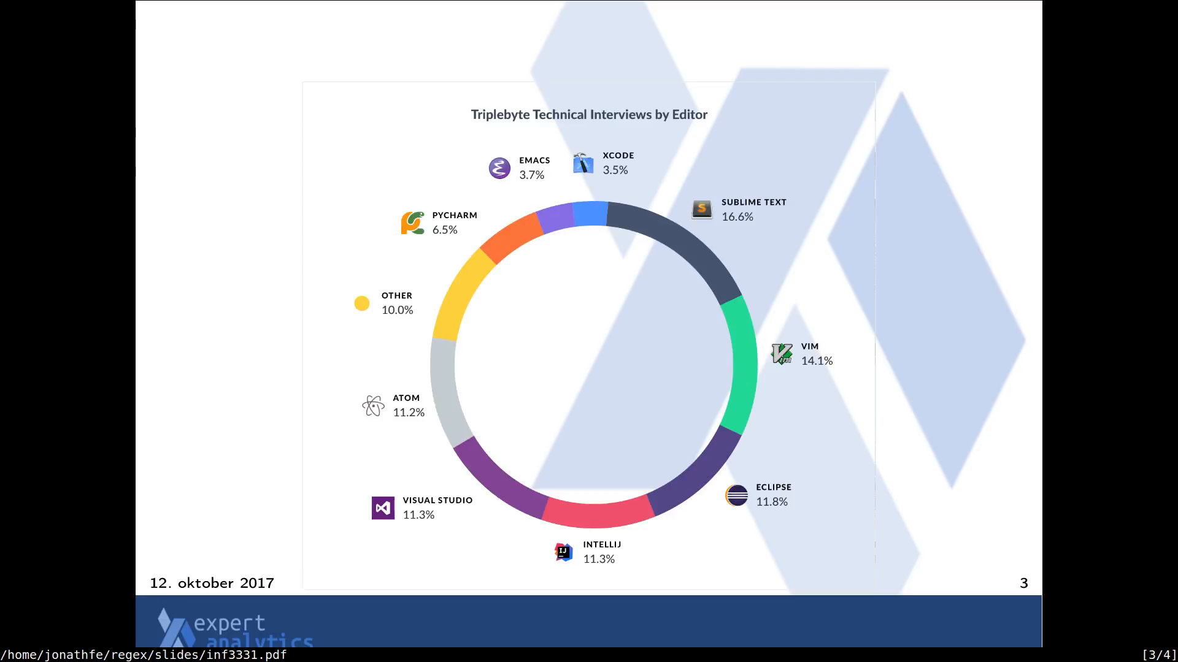
Step: Move past the chart slide to reach 02_editors.rst in Neovim
key(Right)
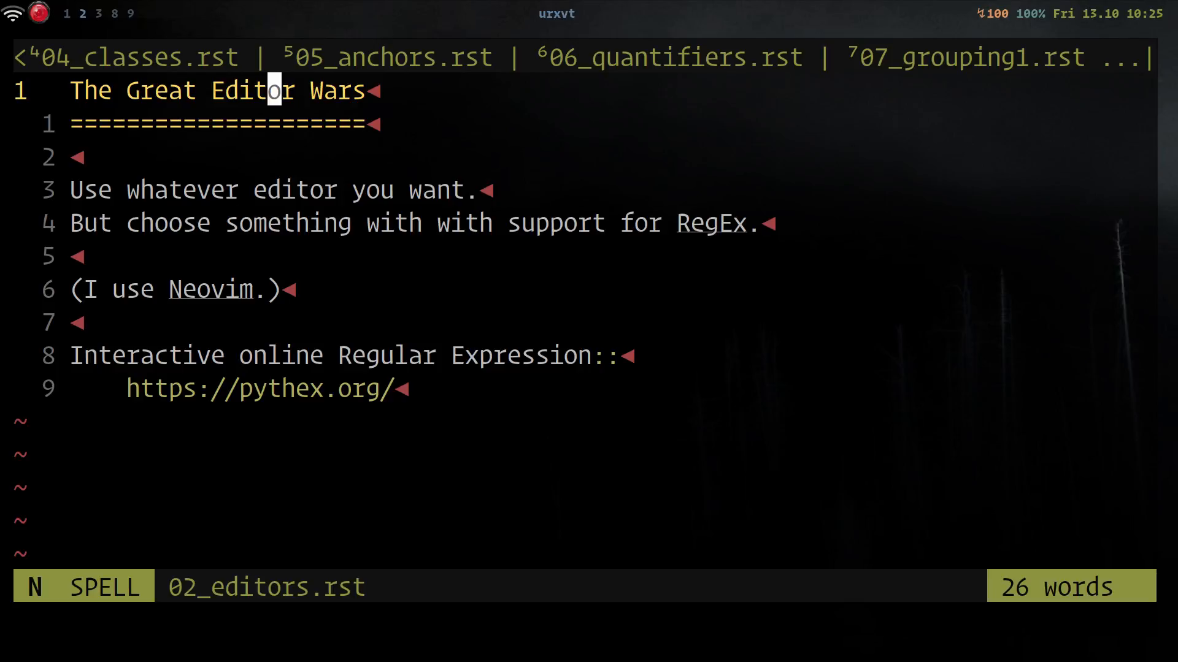
Step: Search 02_editors.rst for 'Reg' with a very-magic /\vReg pattern
key(/)
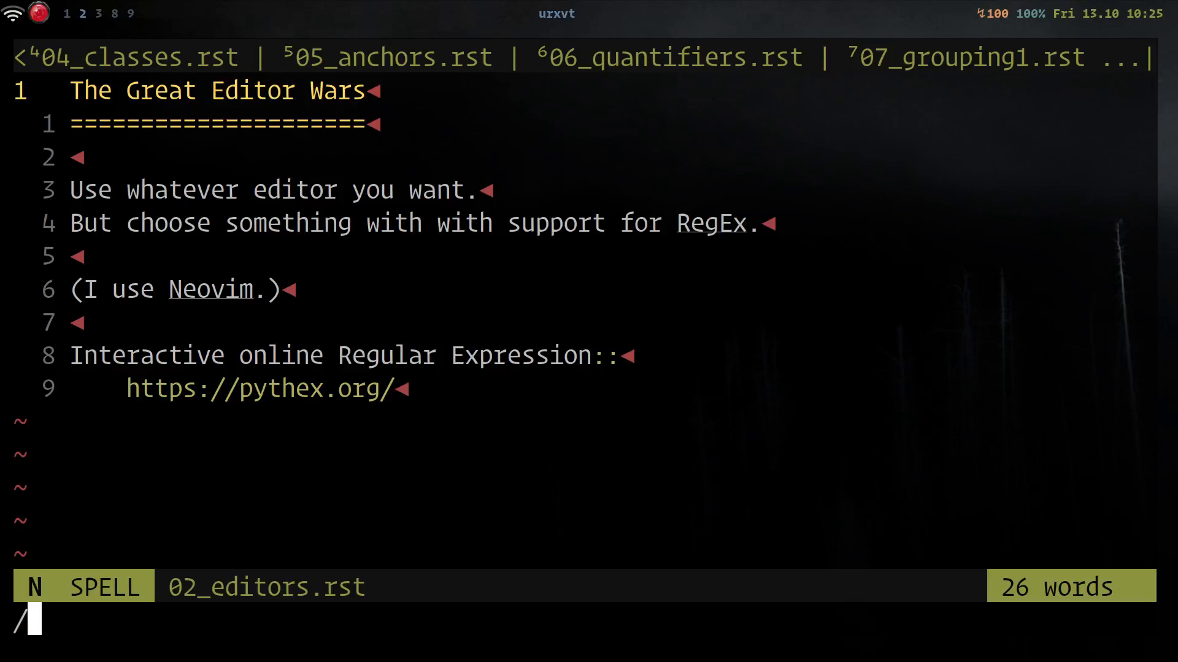
text(v)
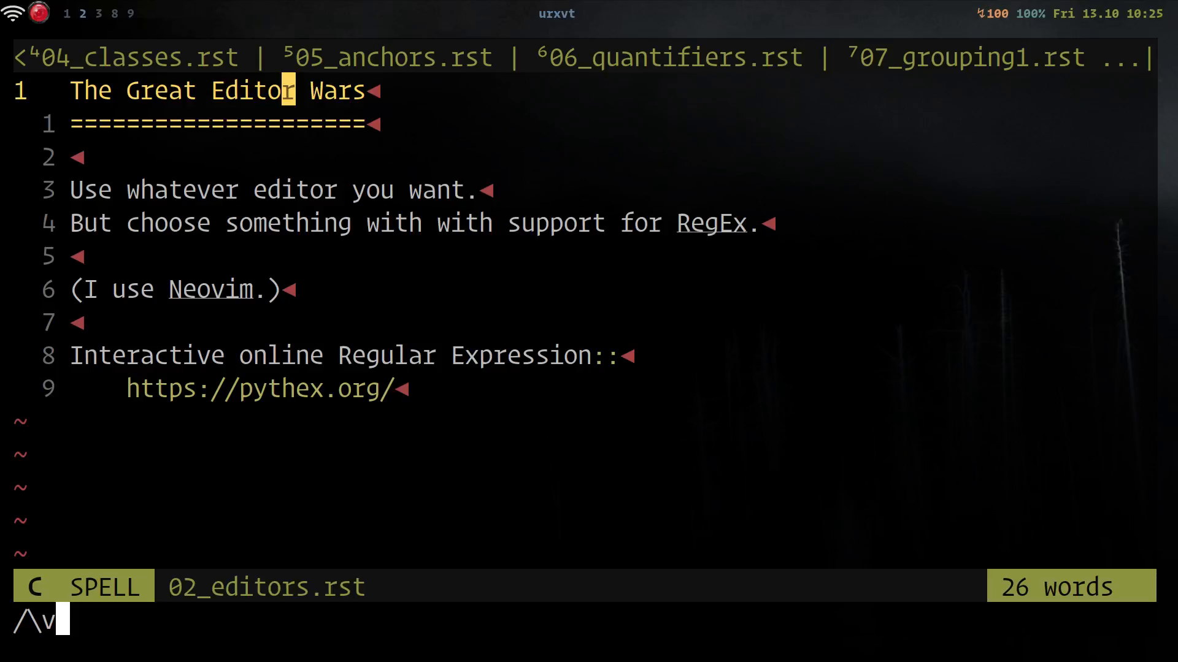
text(Re)
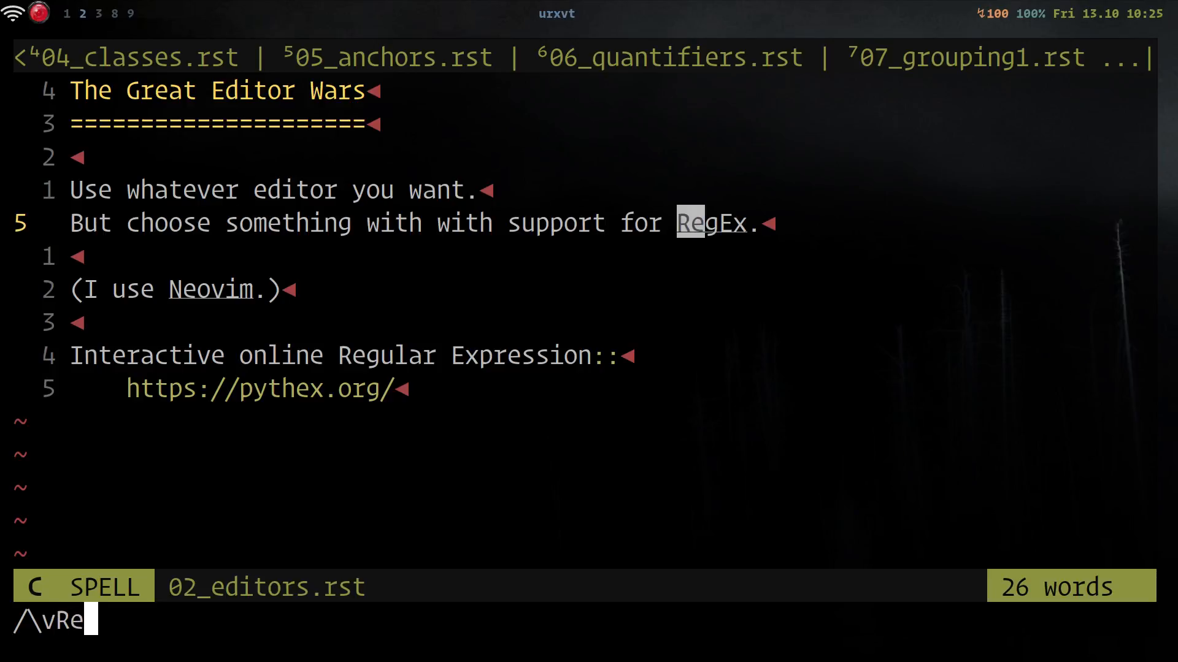
text(g)
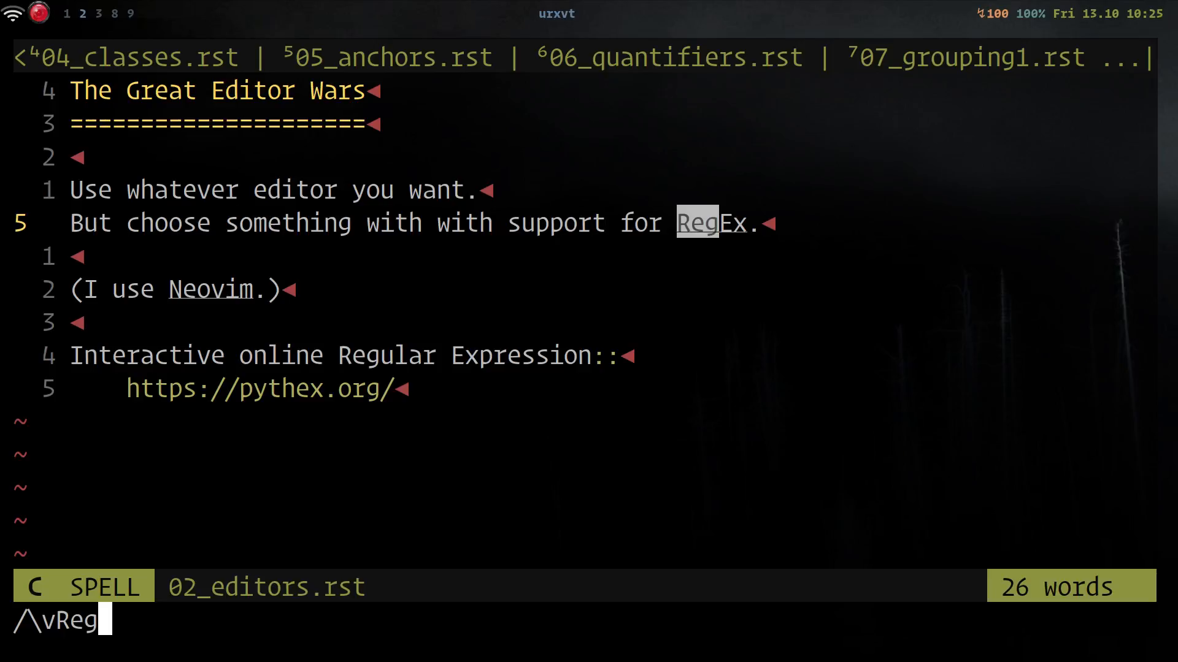
key(Return)
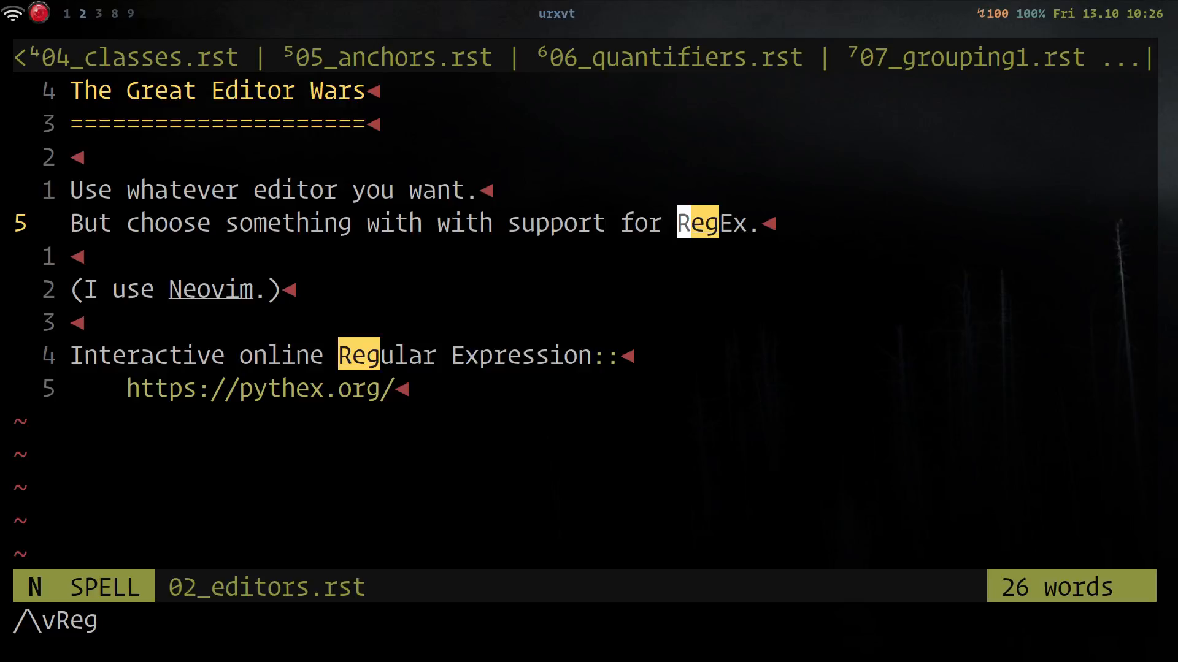
key(Escape)
text(:)
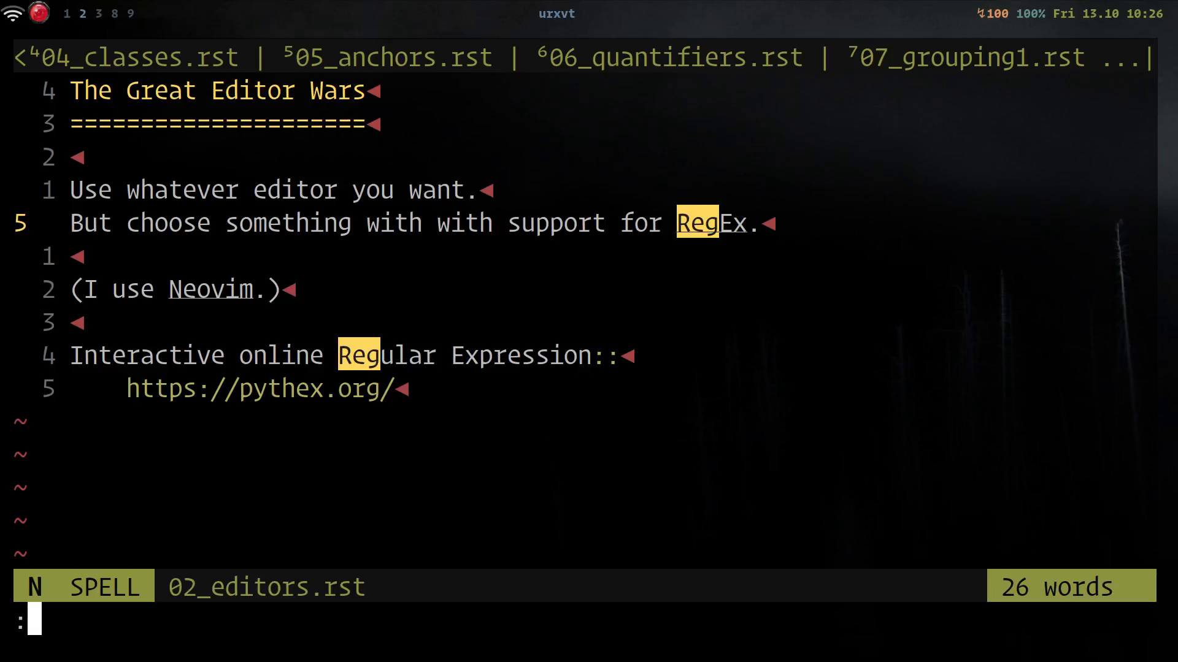
Step: Type the substitution %s/\vNeovim/Awesome sauce to preview the replacement
text(%s/\v)
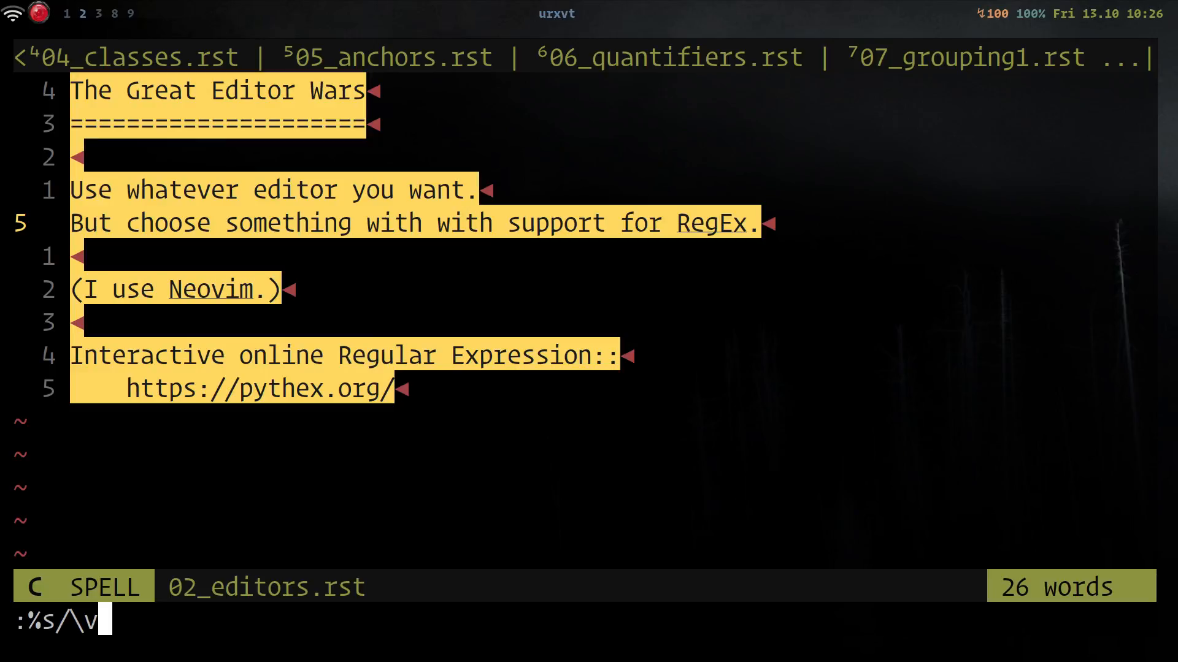
text(Neo)
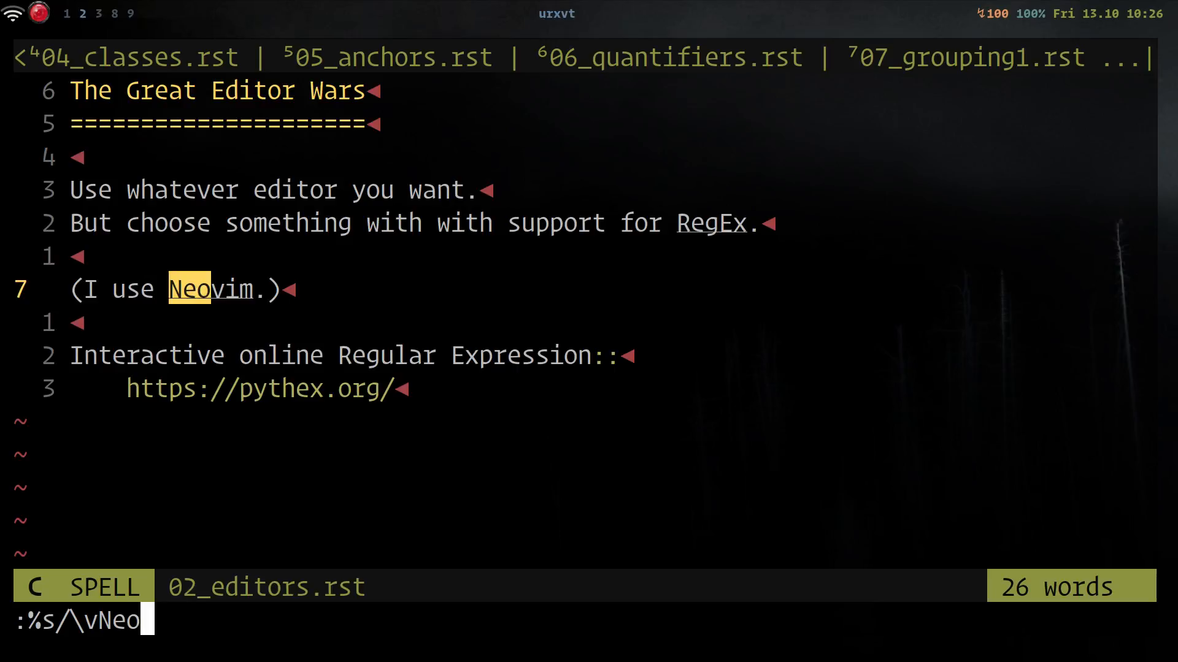
text(vim)
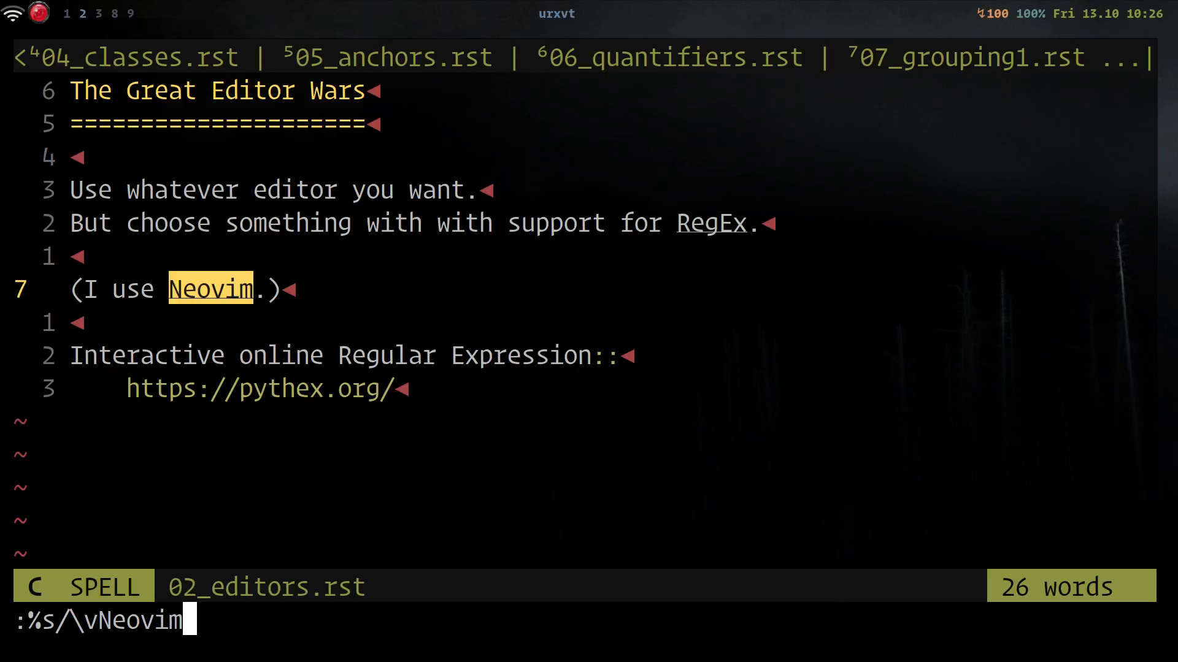
text(/)
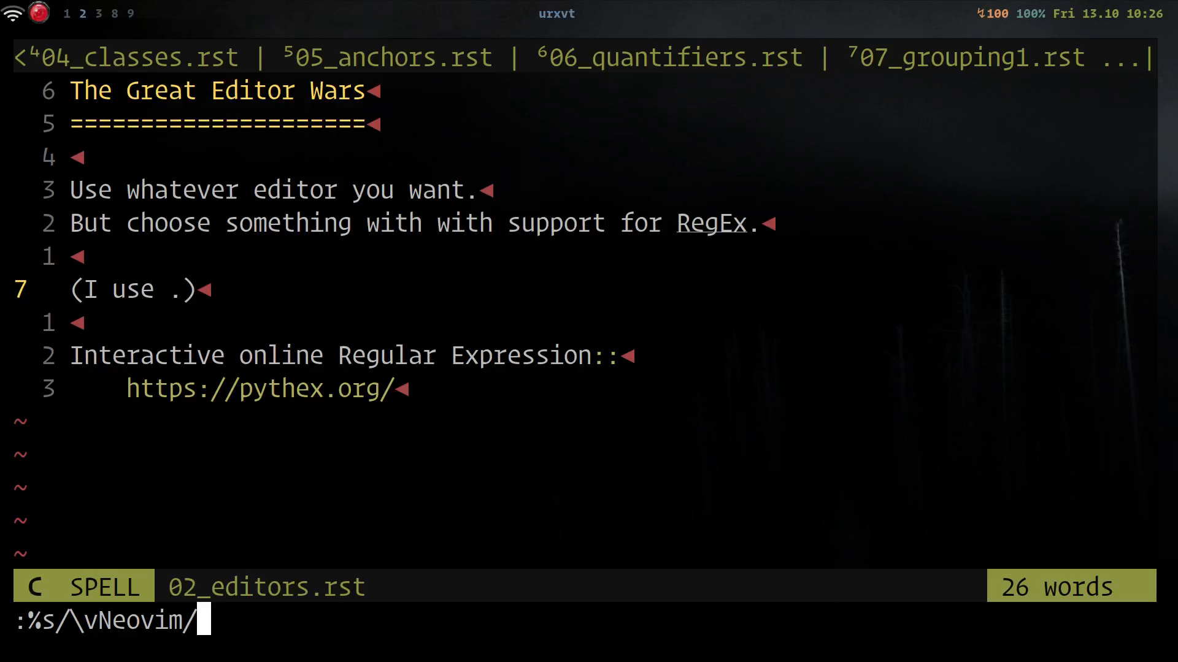
text(Awes)
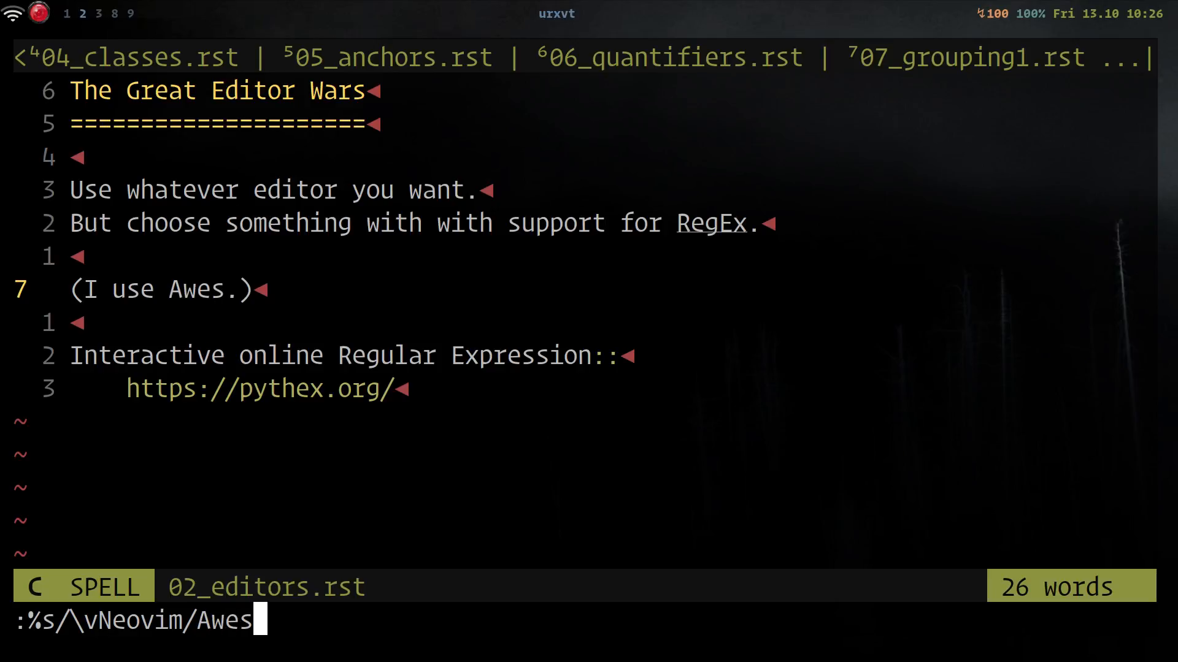
text(ome s)
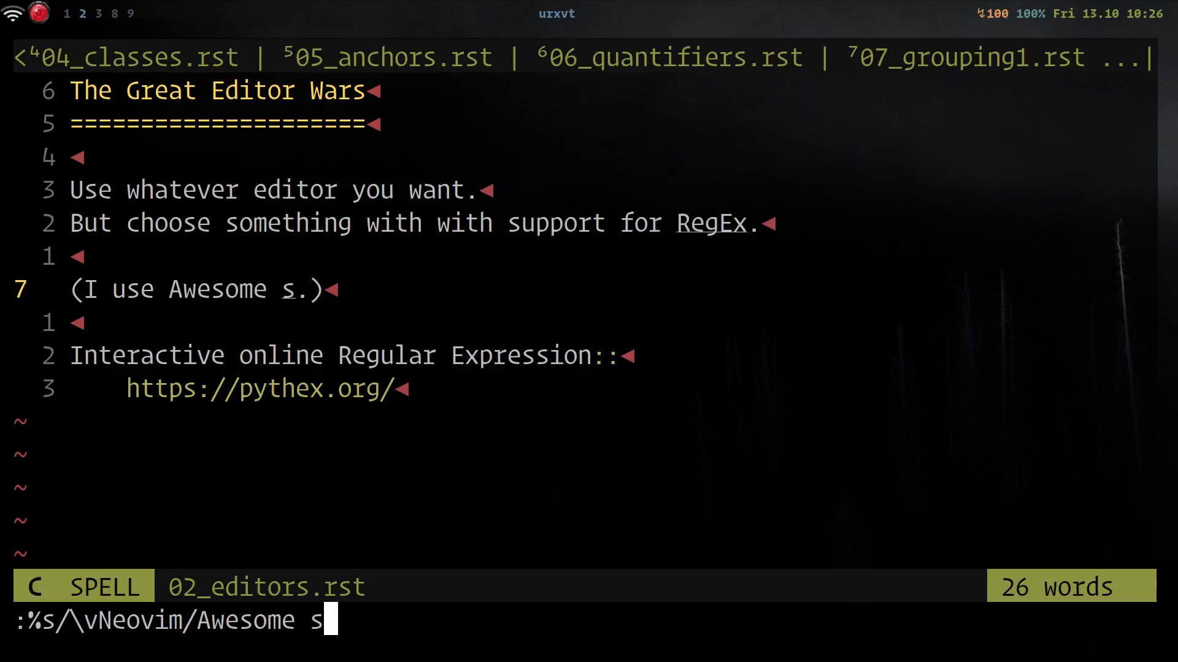
text(ouce)
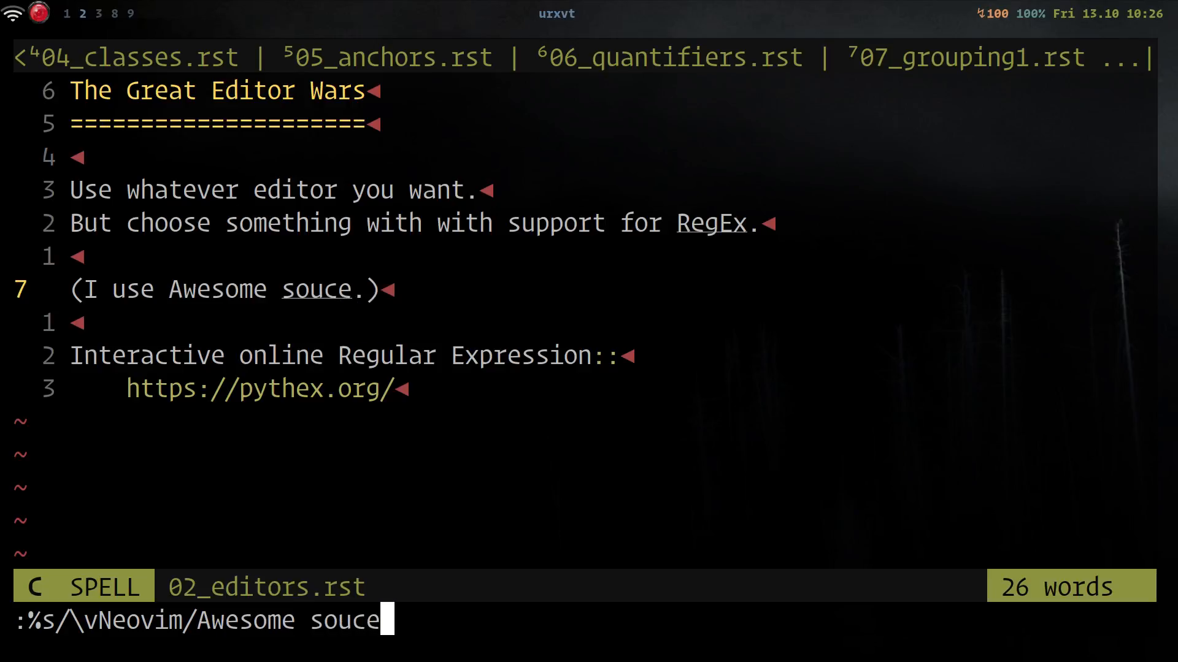
text(a)
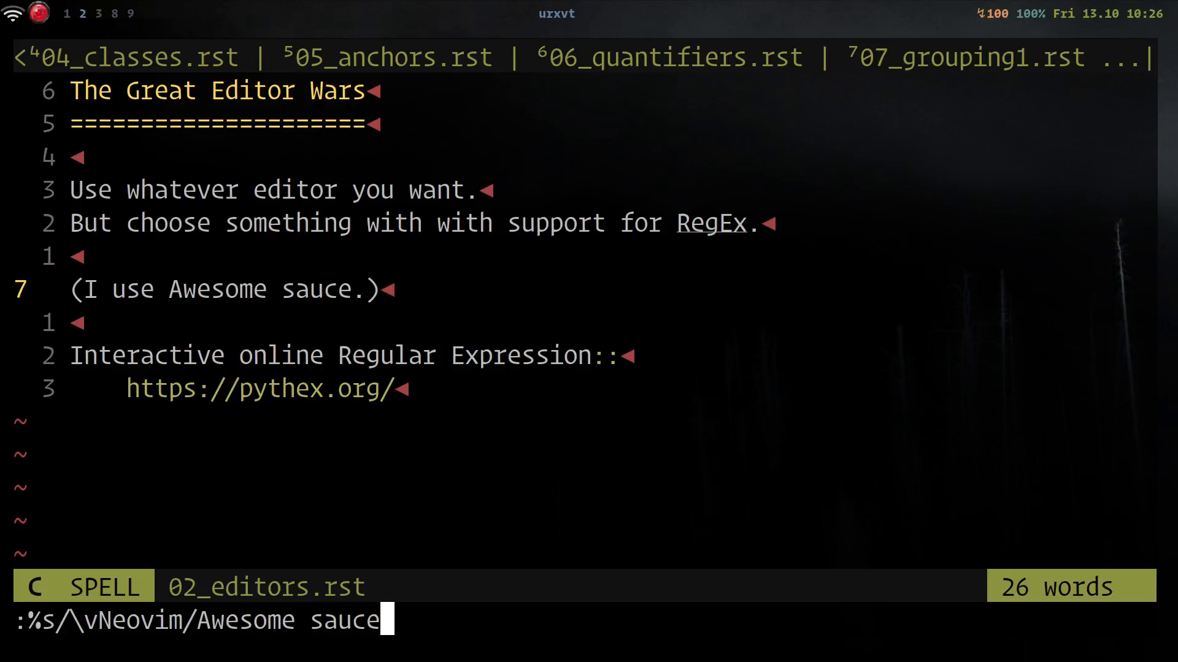
key(Return)
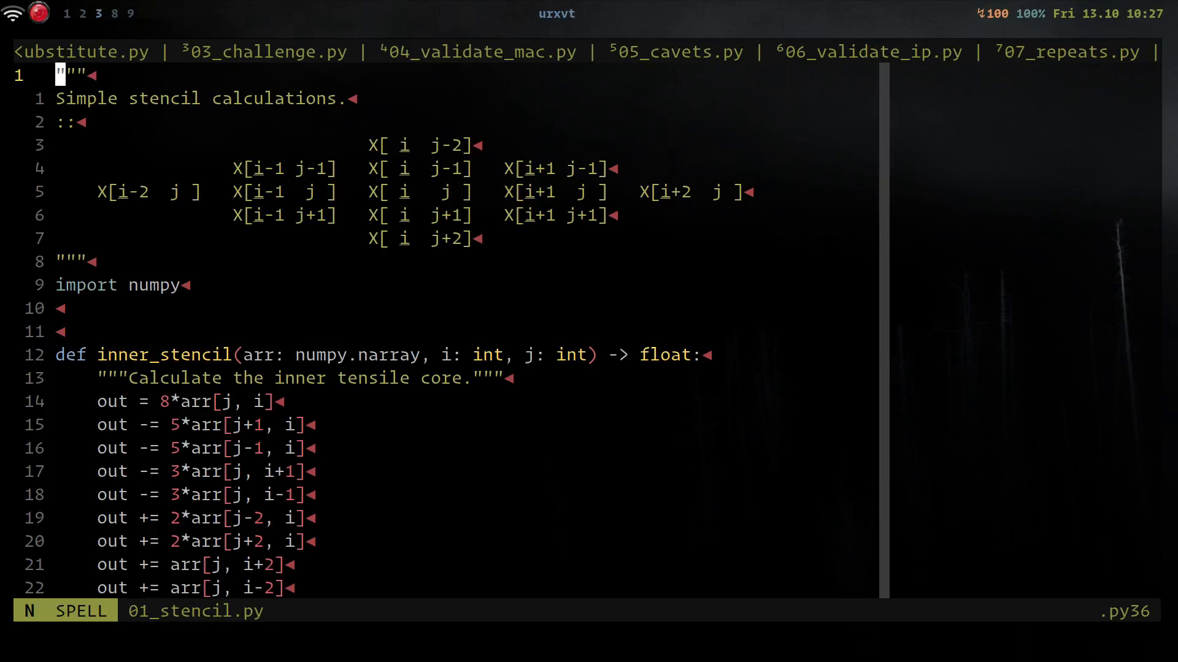
Step: Manually change lines 15–17 to arr[i, j], arr[i, j+1] and arr[i, j-1]
key(j)
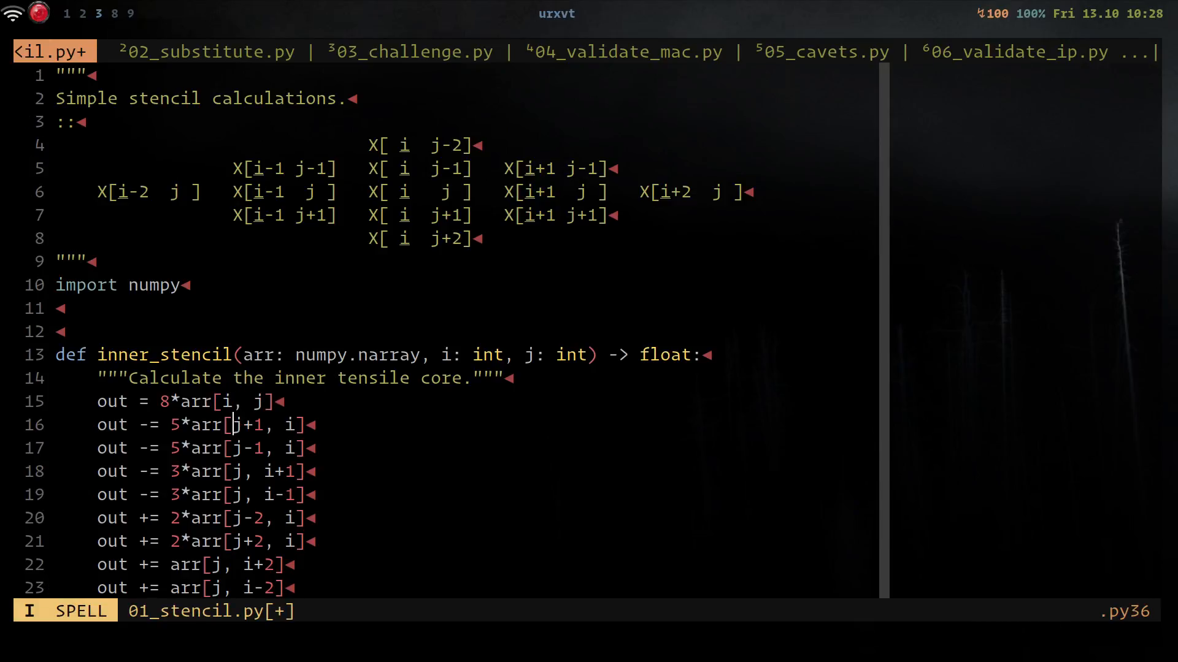
key(Escape)
text(i, )
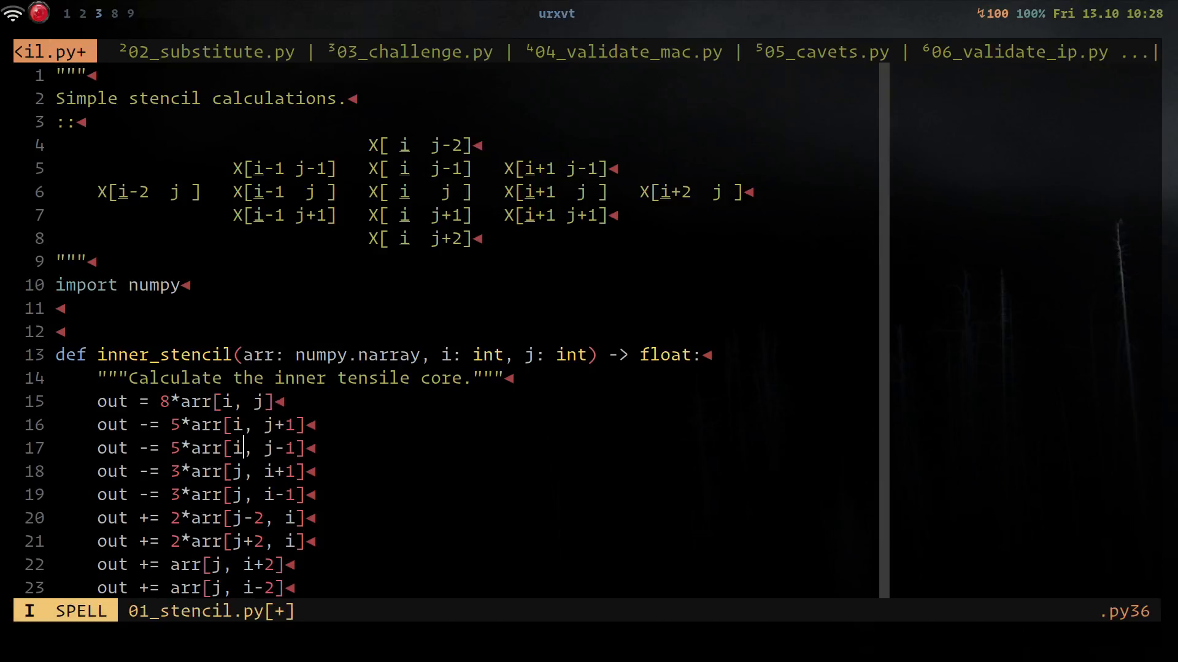
key(Escape)
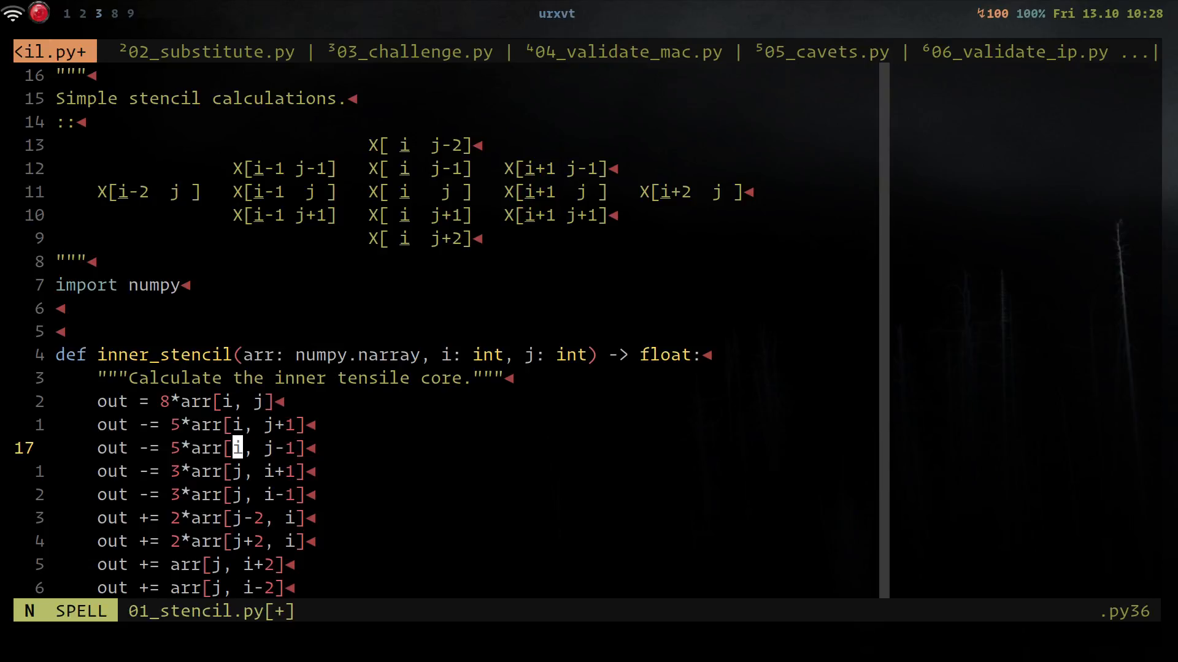
Step: Scroll down to show the whole reverted inner_stencil function
scroll(down, 3)
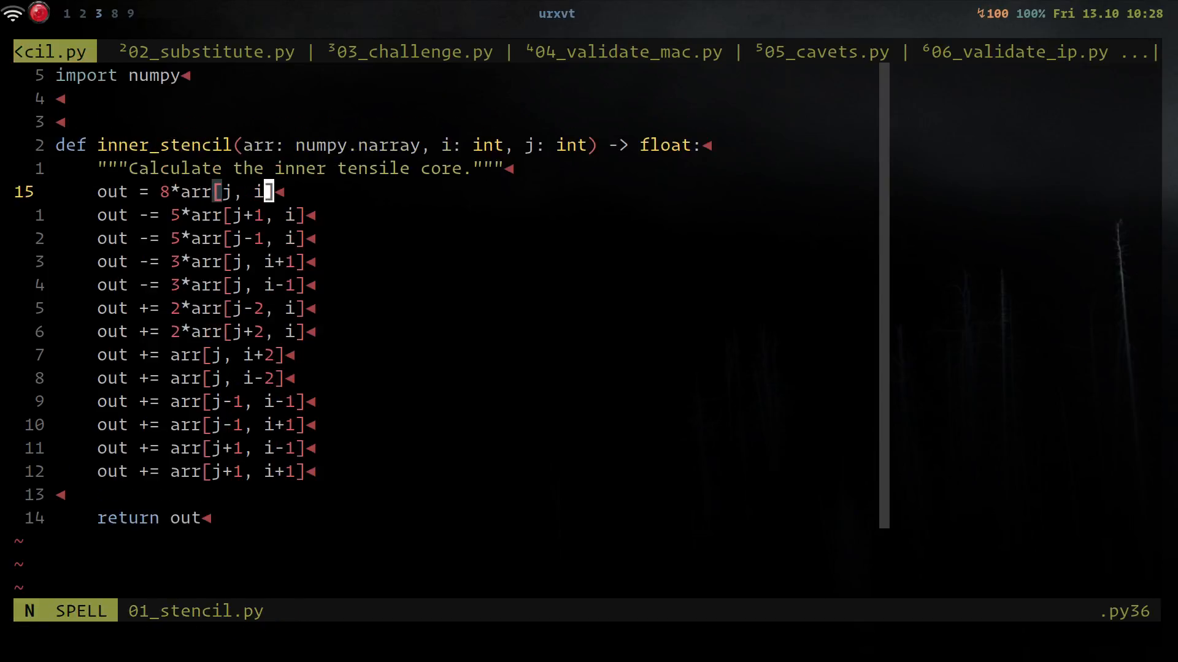
Step: Swap every index pair with :%s/\v\[(.*), (.*)\]/[\2, \1] across the file
key(u)
text(:)
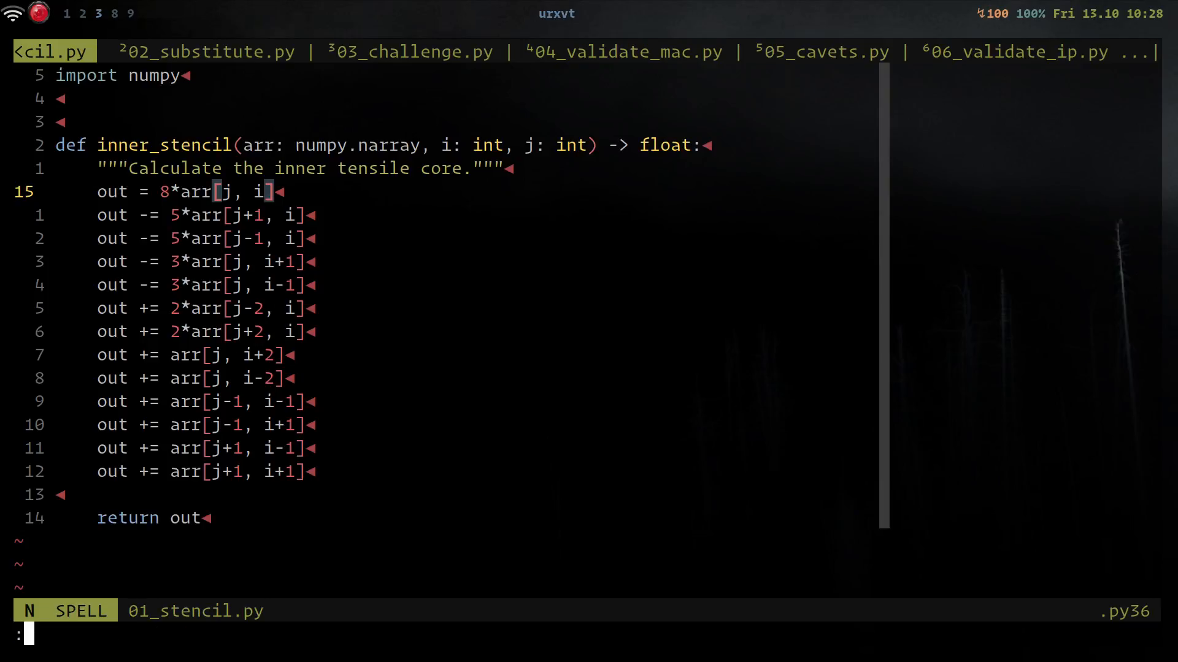
text(%s)
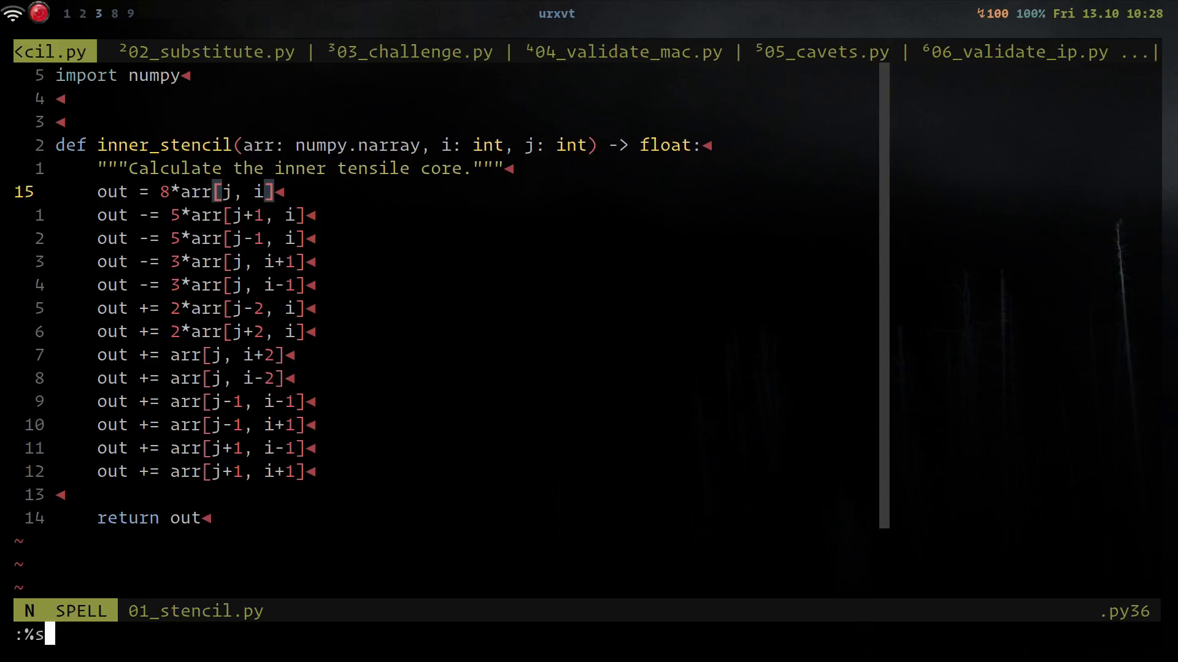
text(/\v)
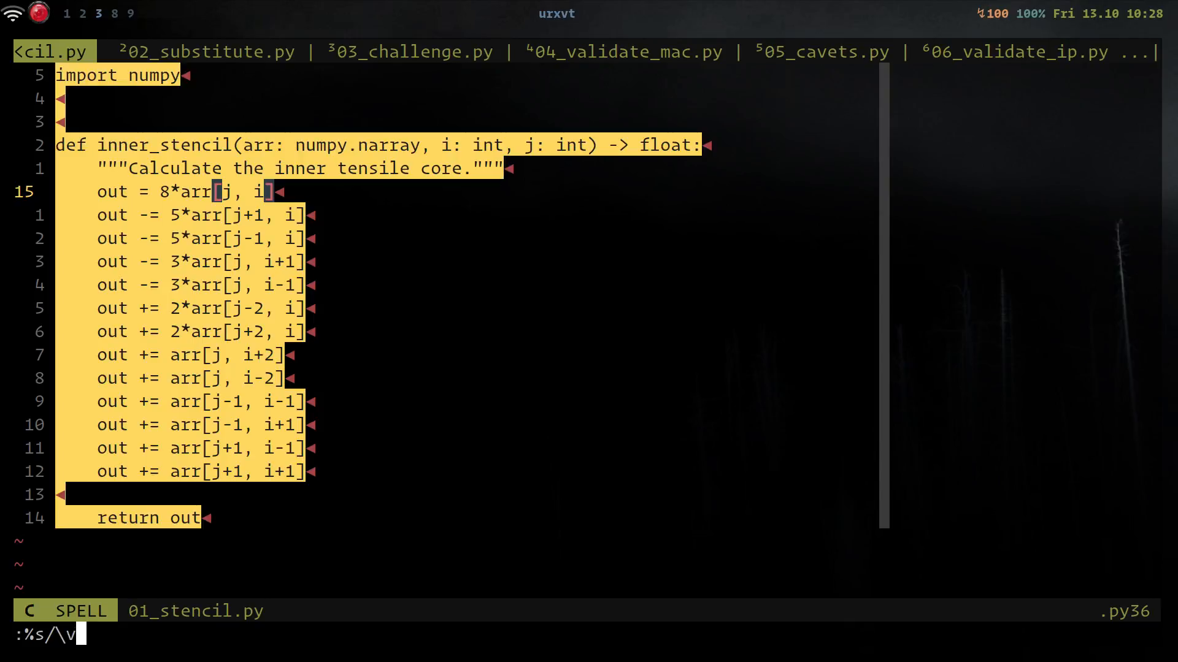
text([)
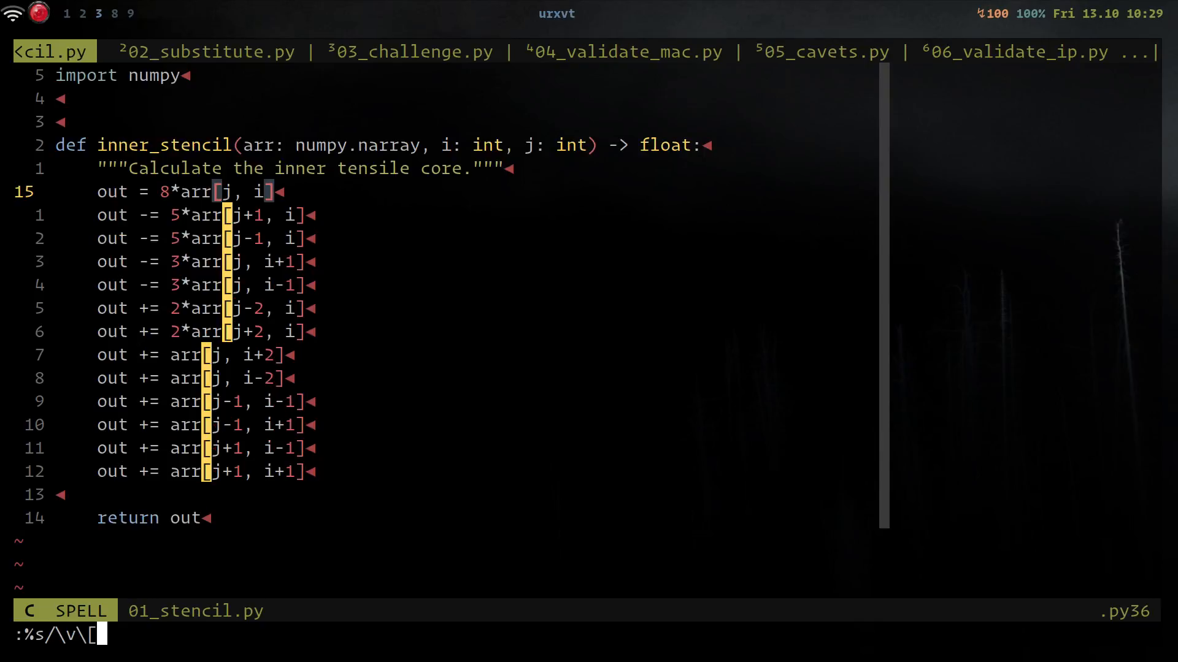
text((.*))
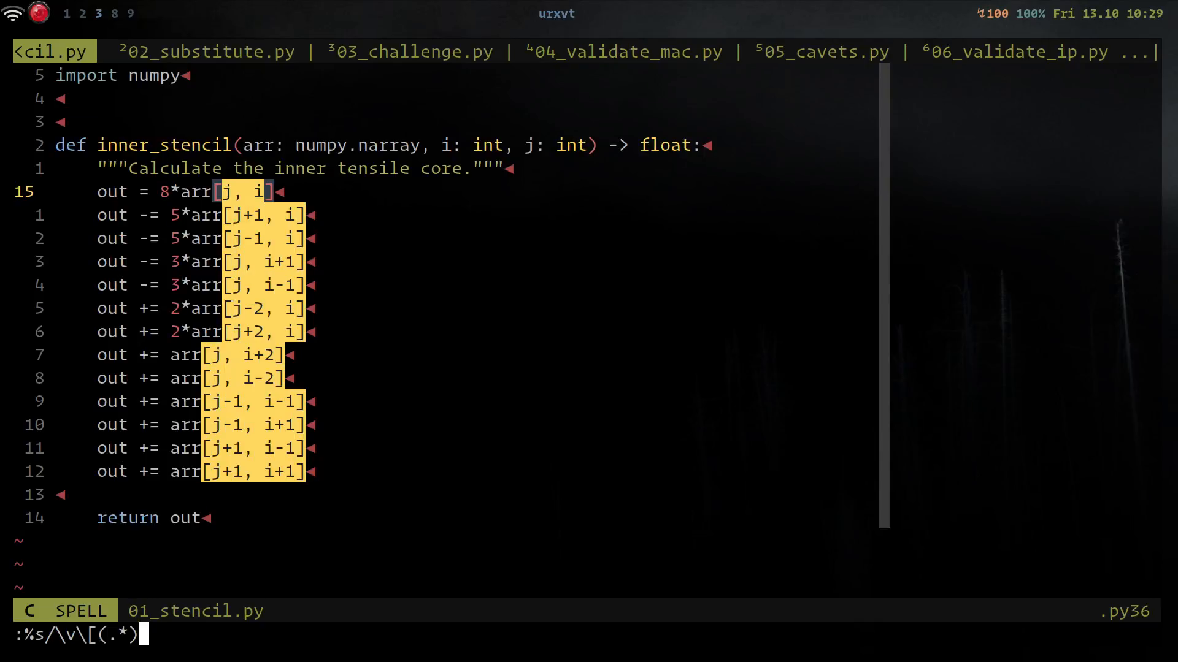
text(,)
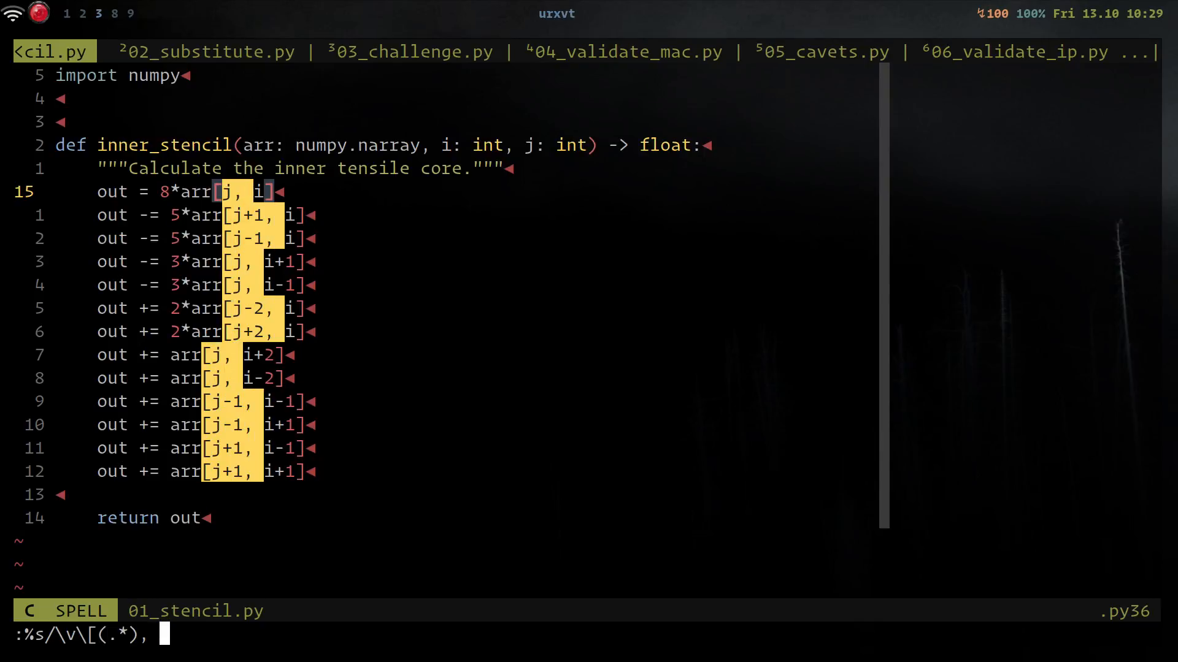
text((.*))
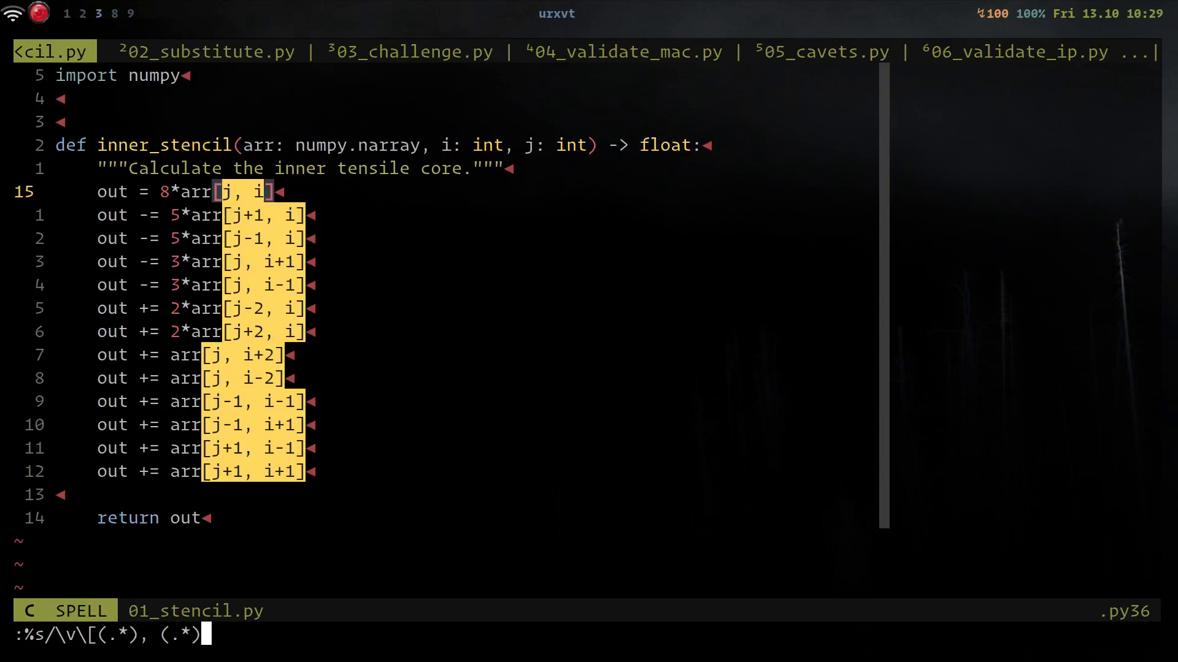
text(\])
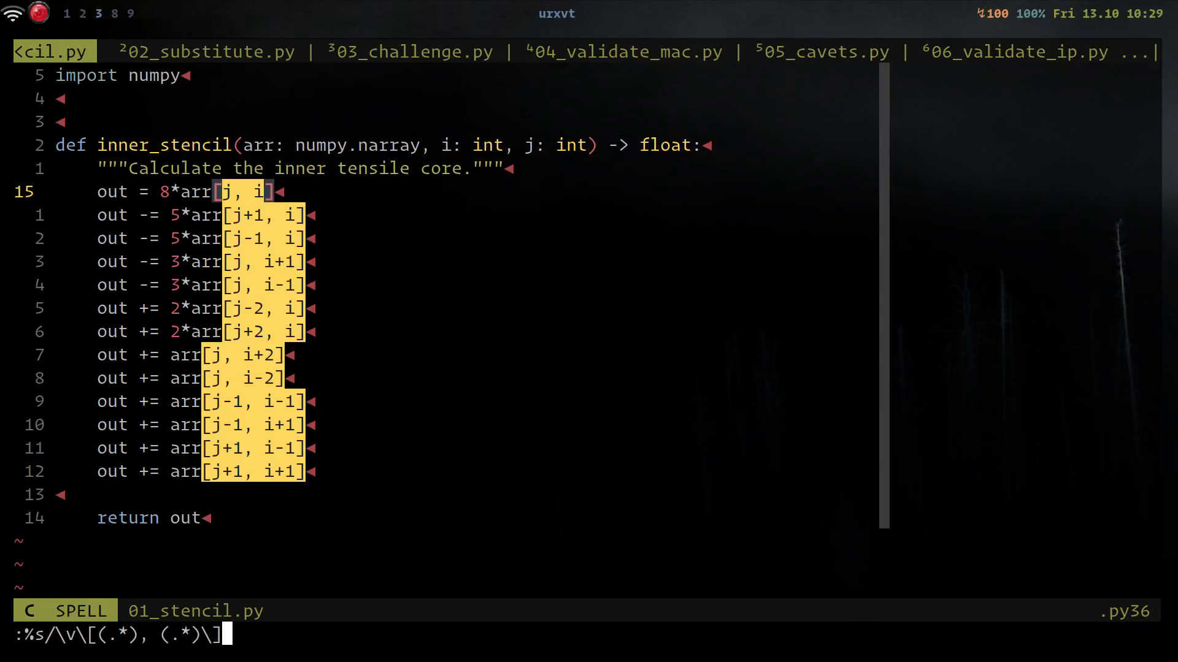
text(/)
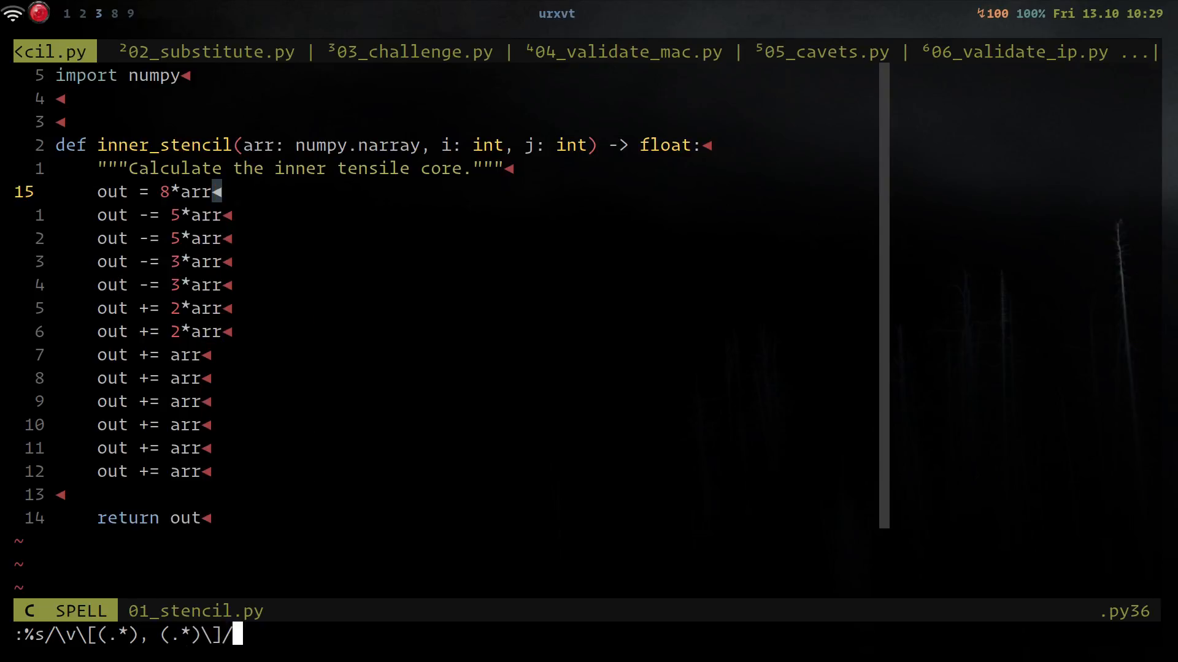
text([\2, \1)
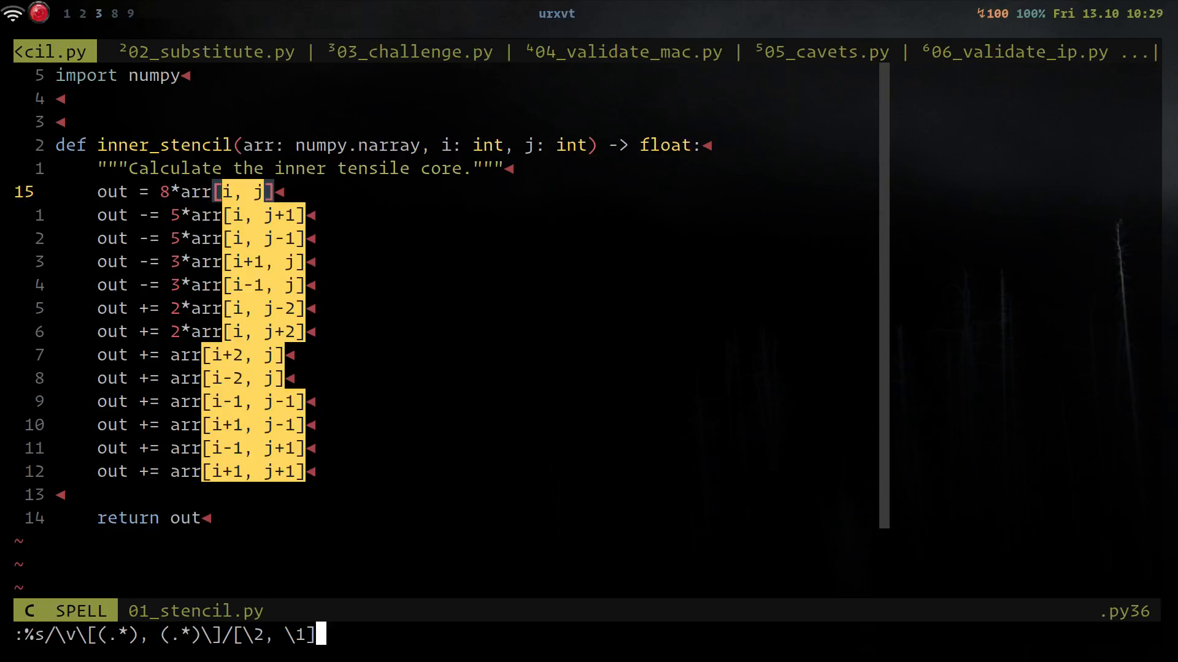
key(Return)
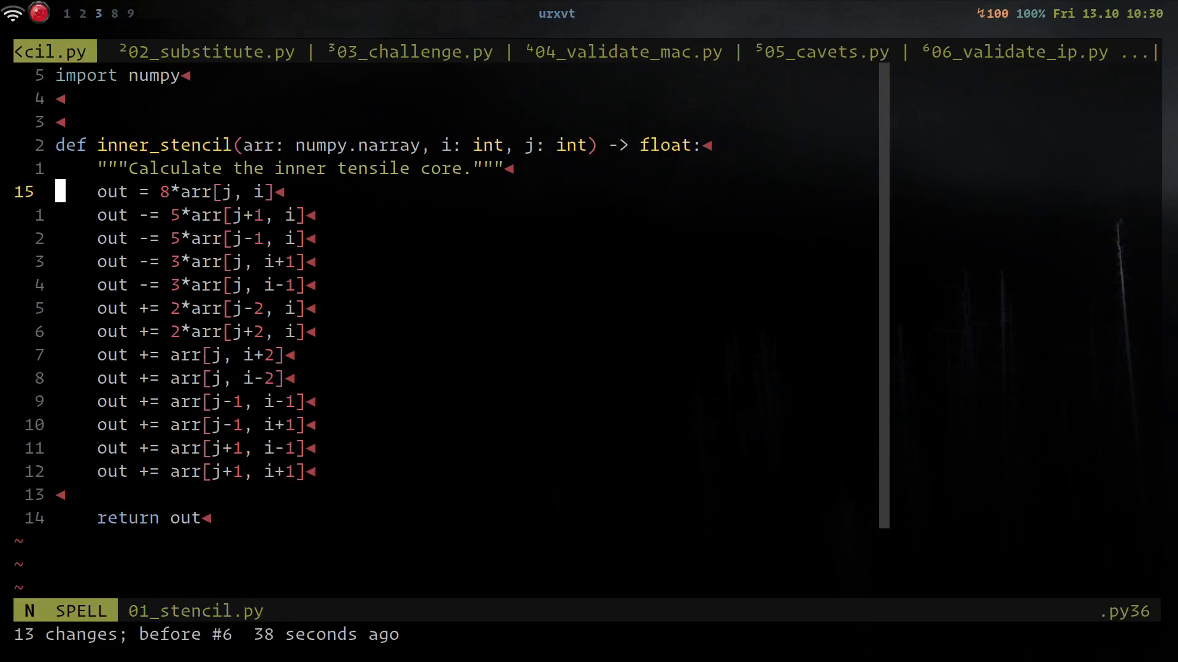
Step: Undo until Neovim reports it is at the oldest change
key(u)
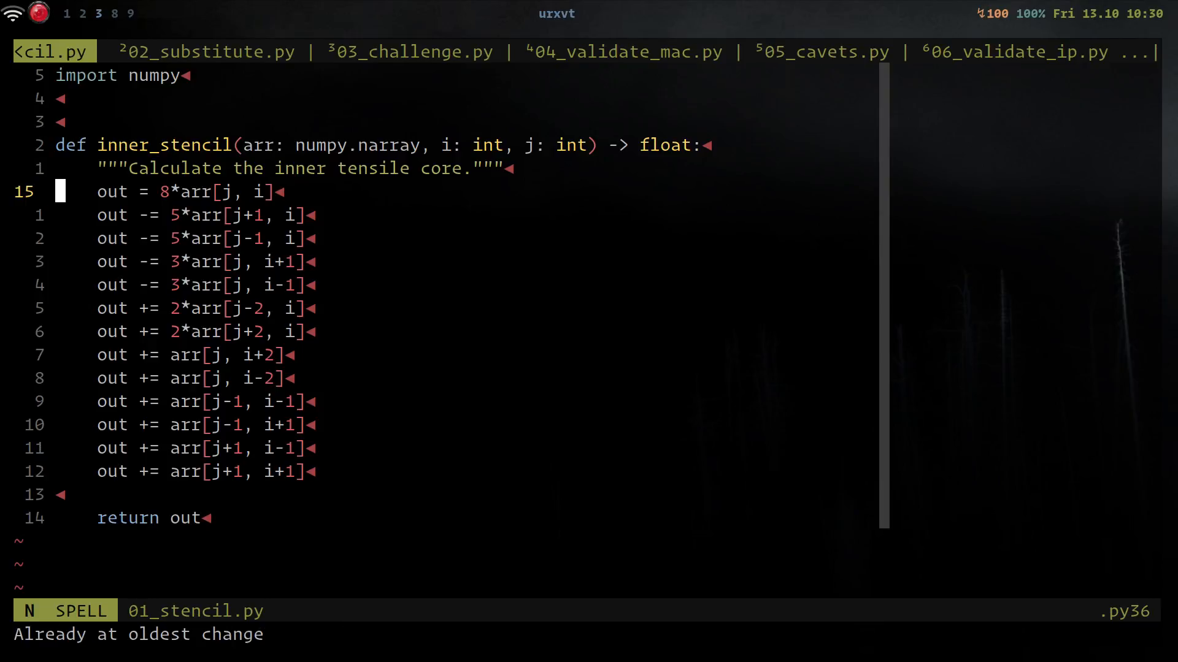